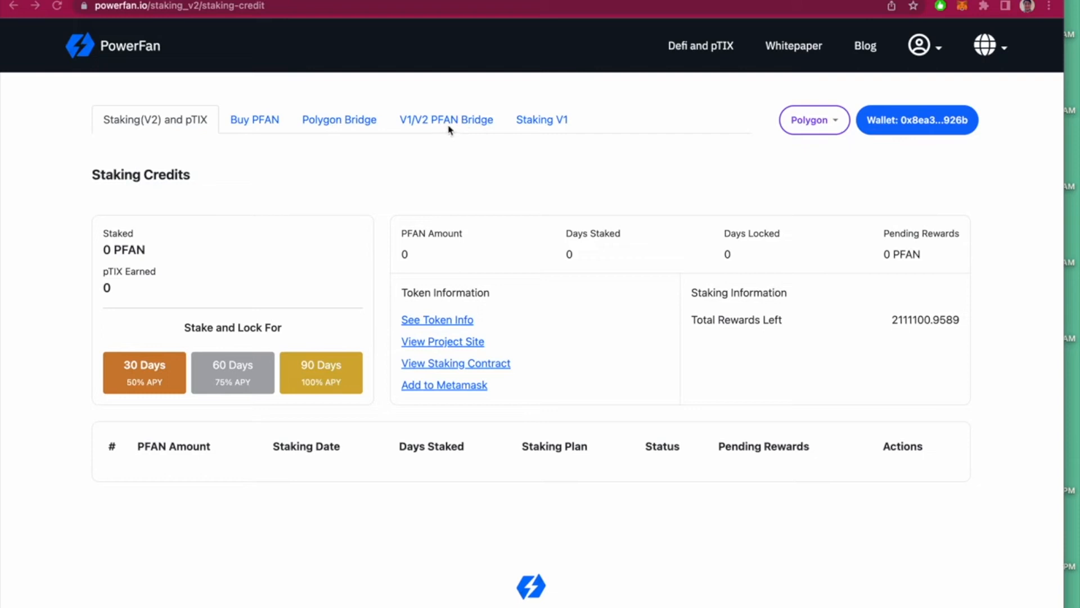
mouse_move(706, 54)
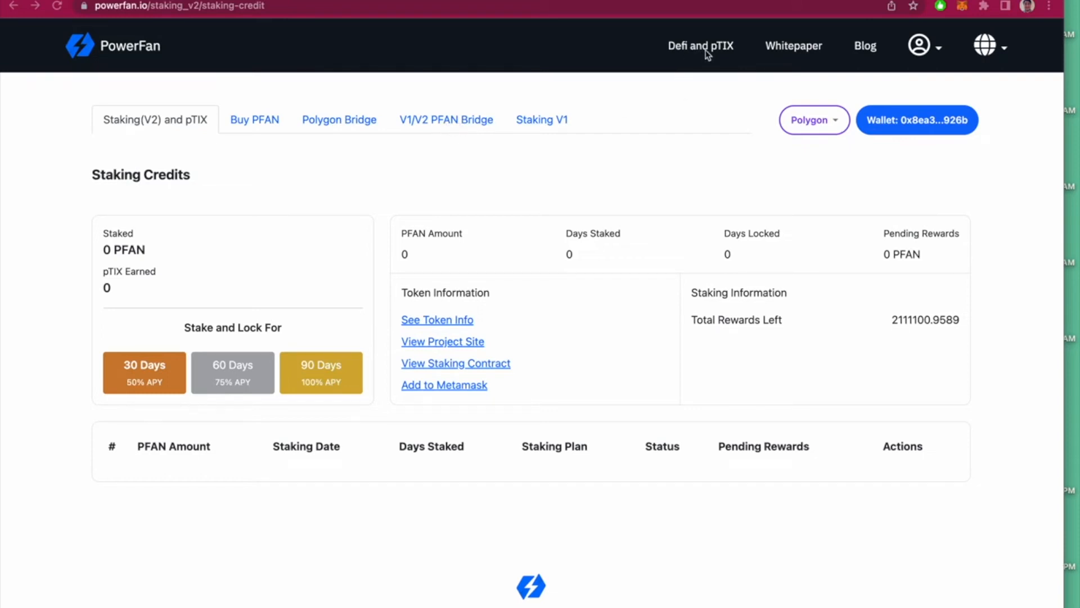
mouse_move(754, 72)
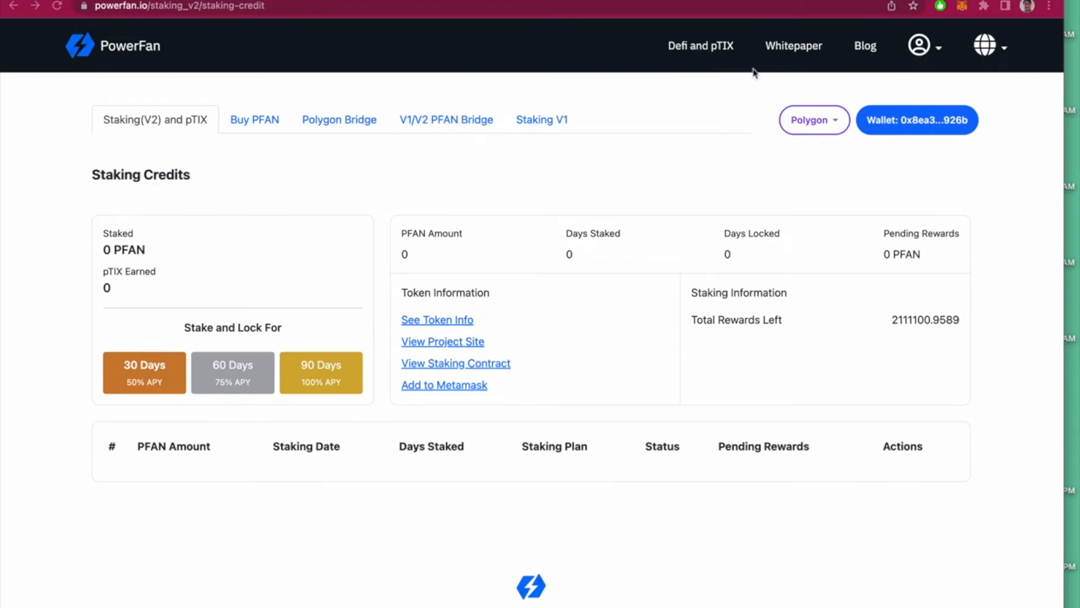
Step: Go to the V1/V2 PFAN Bridge and accept changing the network to Ethereum
left_click(446, 119)
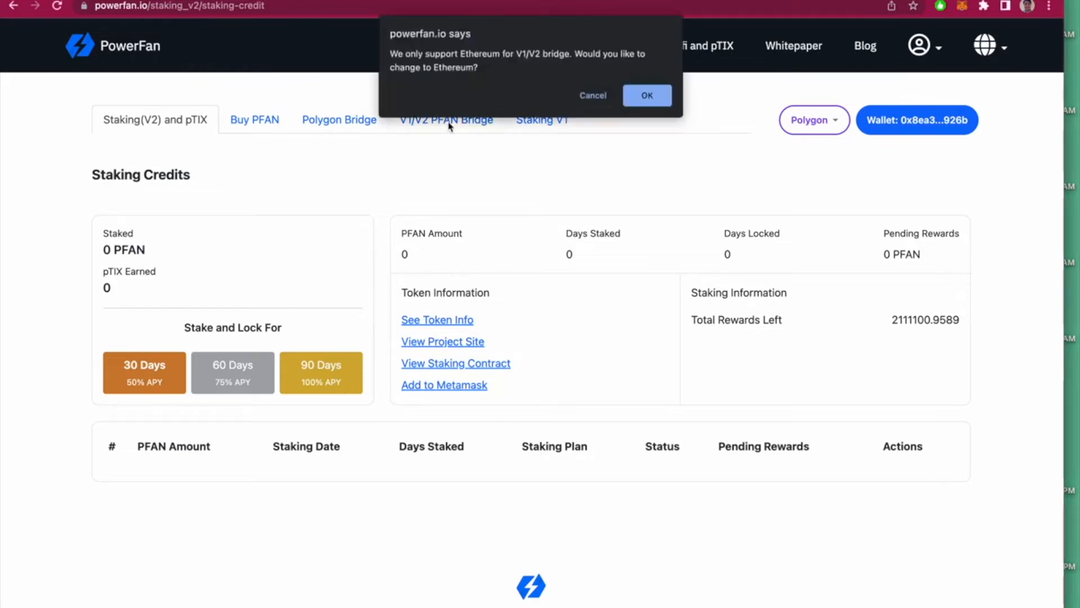
mouse_move(632, 81)
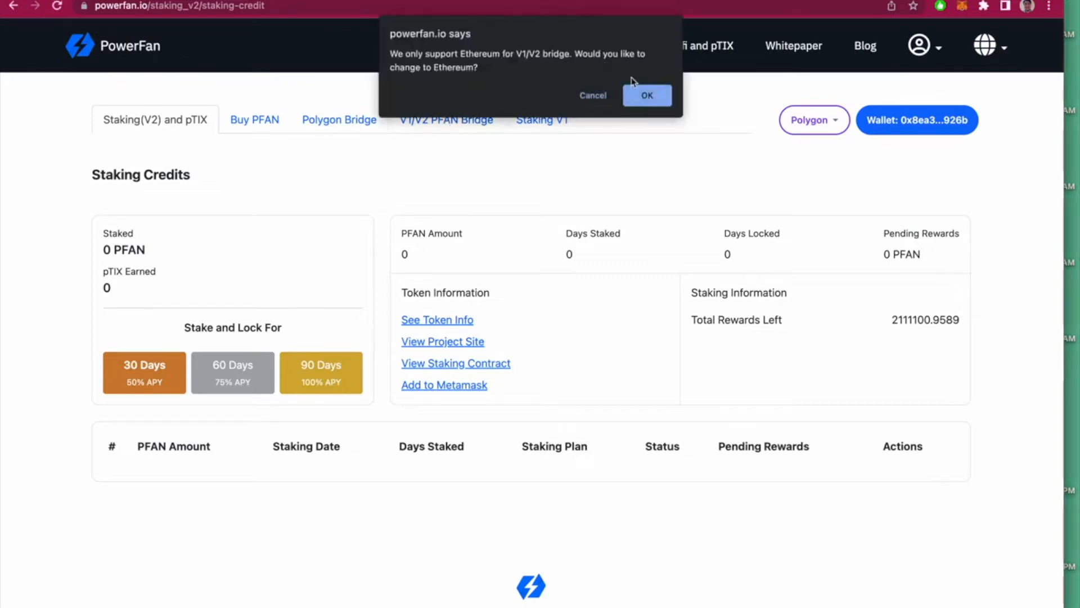
left_click(647, 94)
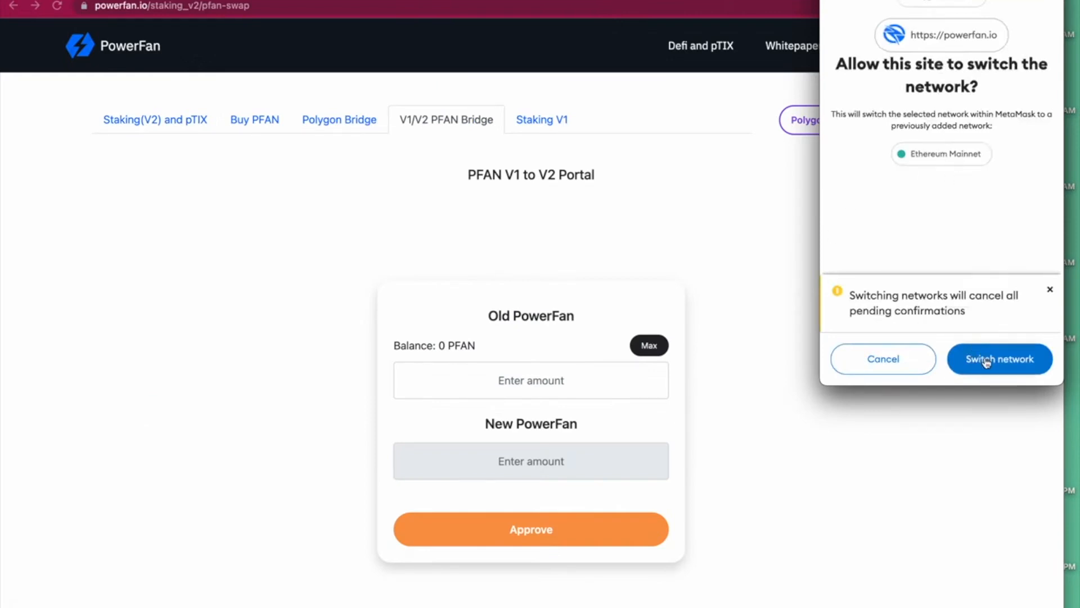
Step: Switch MetaMask to Ethereum Mainnet and dismiss the account-not-connected notice, revealing 20726821 V2 available
left_click(999, 359)
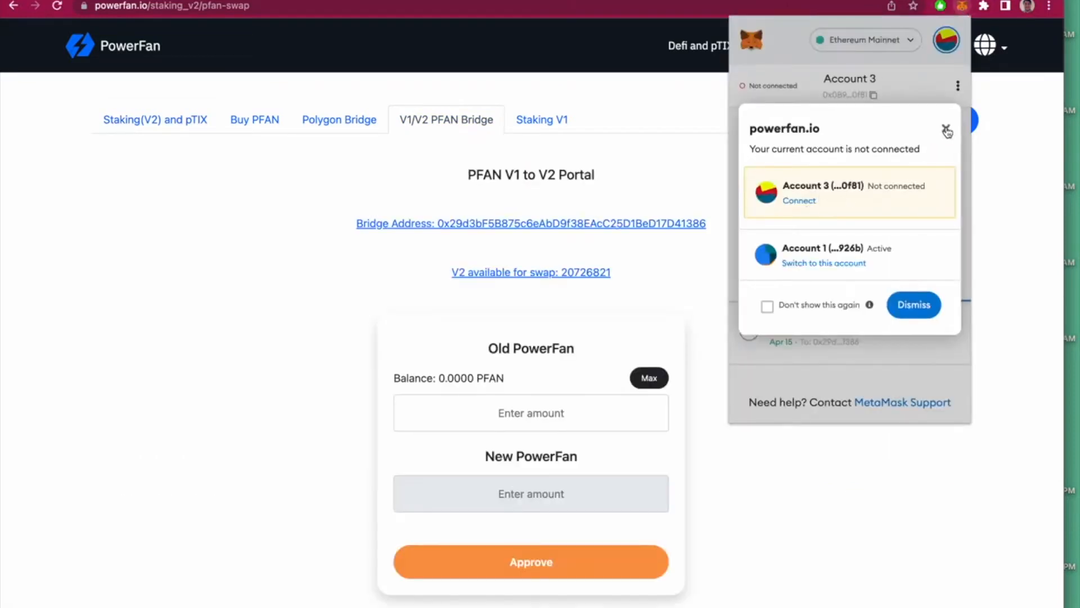
left_click(948, 130)
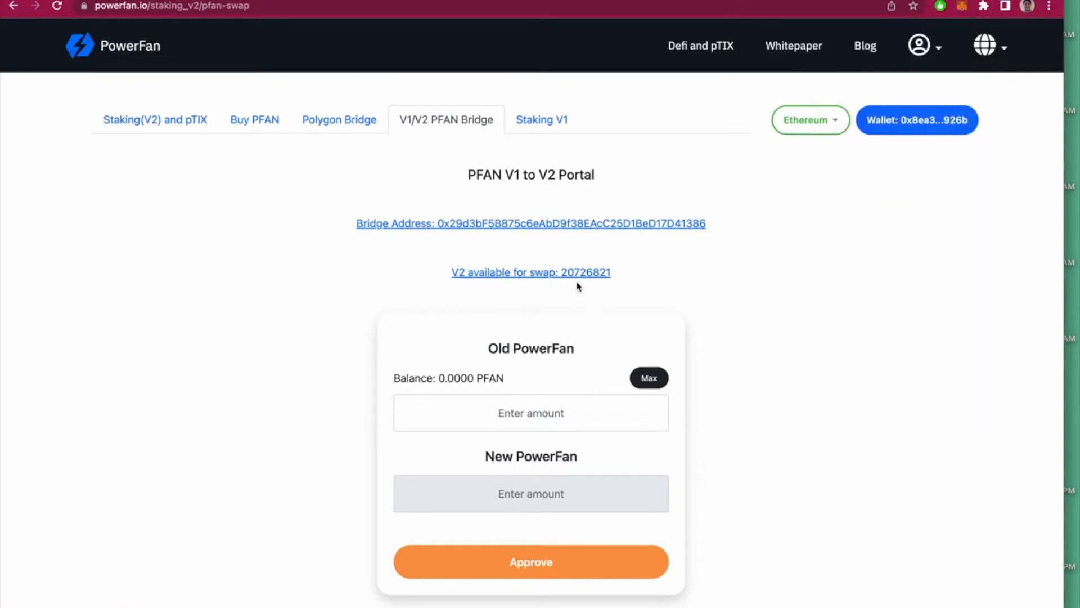
mouse_move(569, 293)
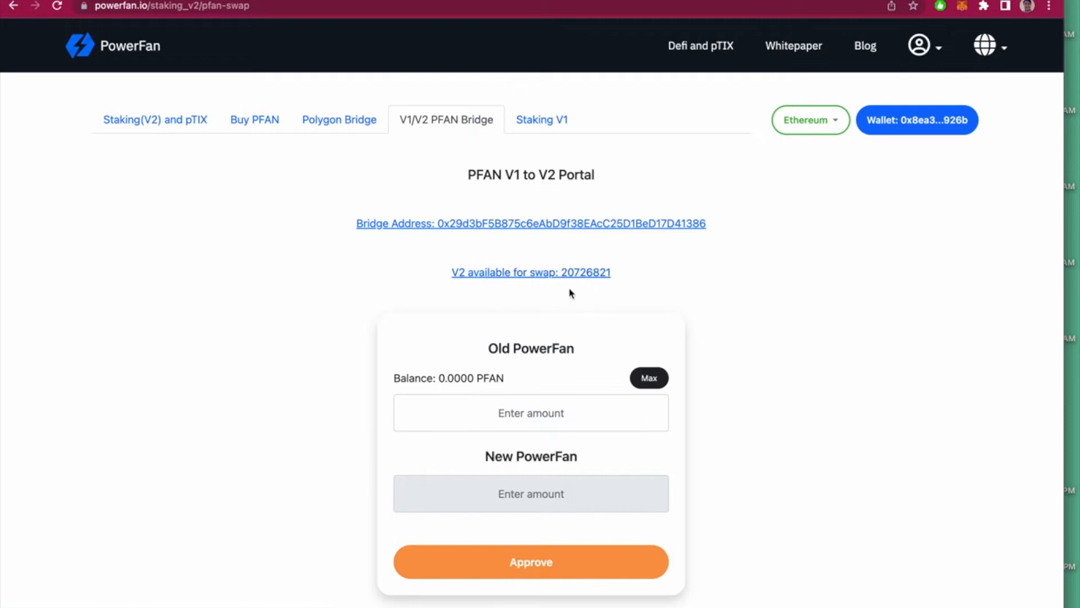
mouse_move(581, 290)
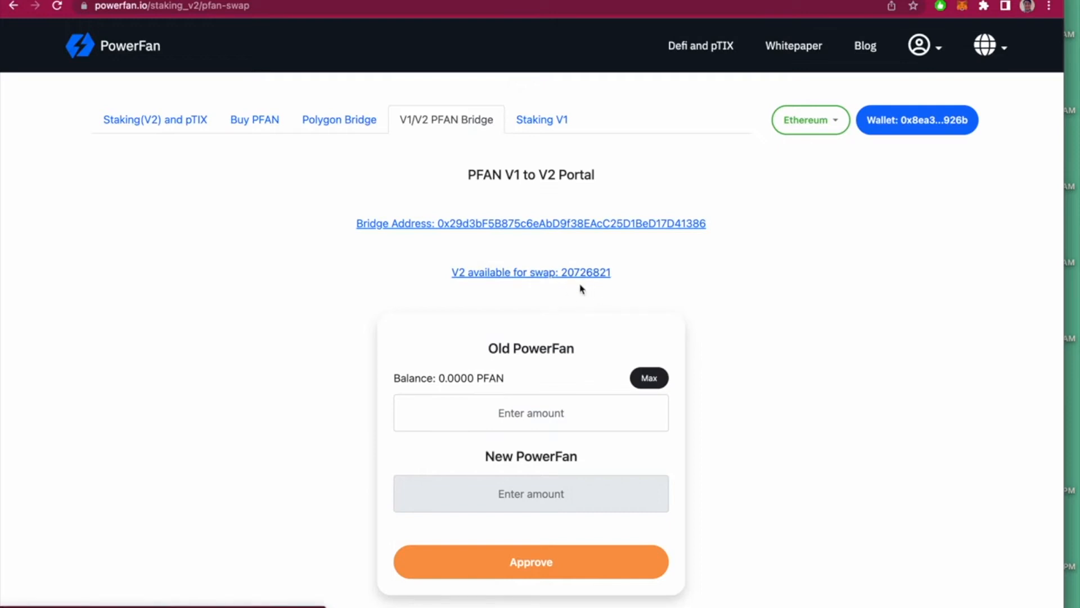
scroll("down", 3)
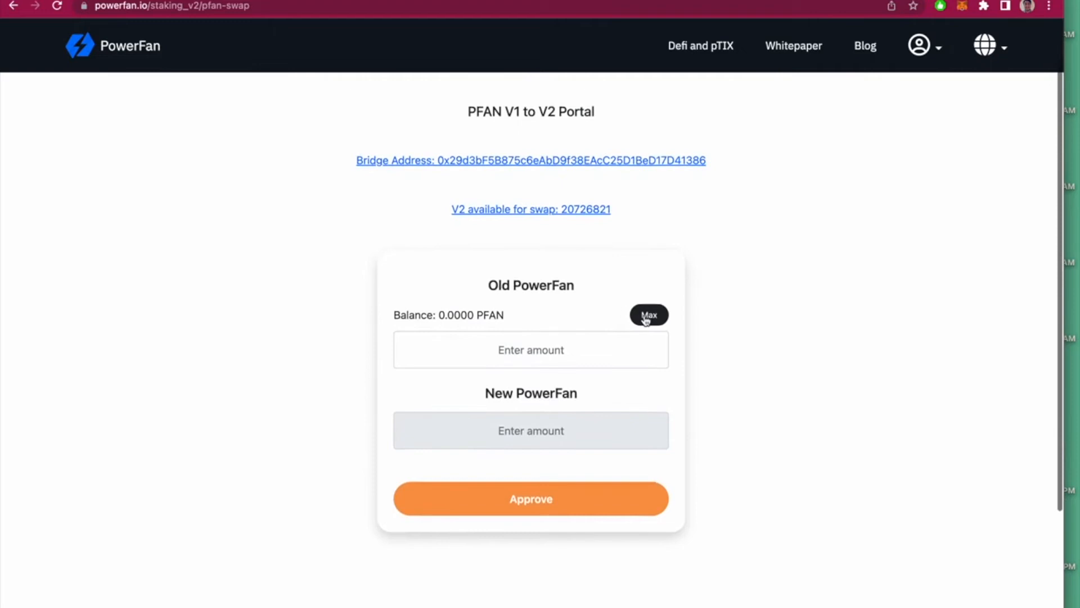
left_click(648, 315)
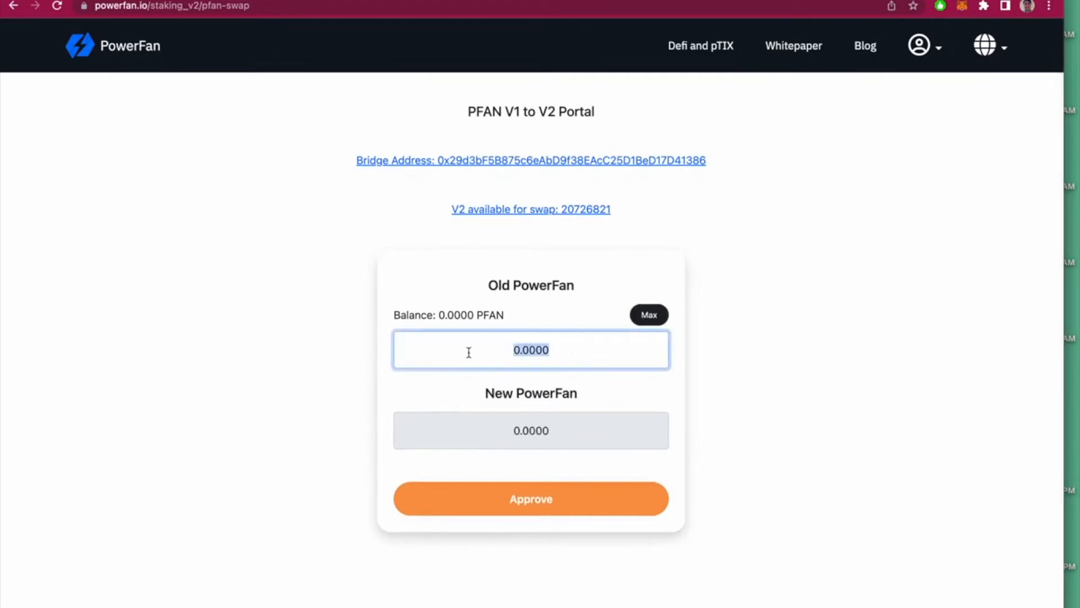
type("222222")
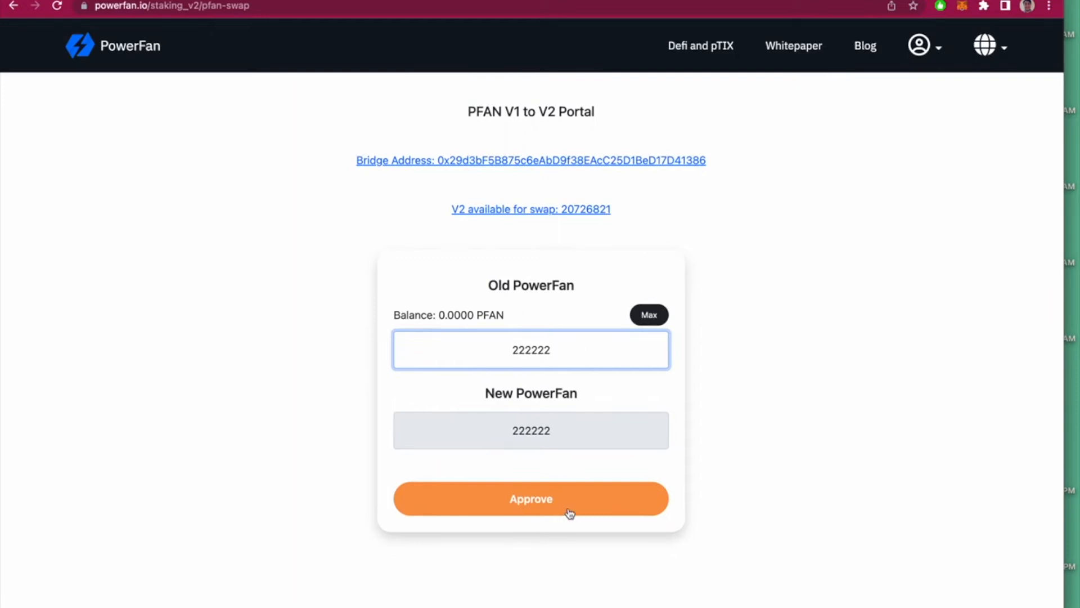
left_click(531, 498)
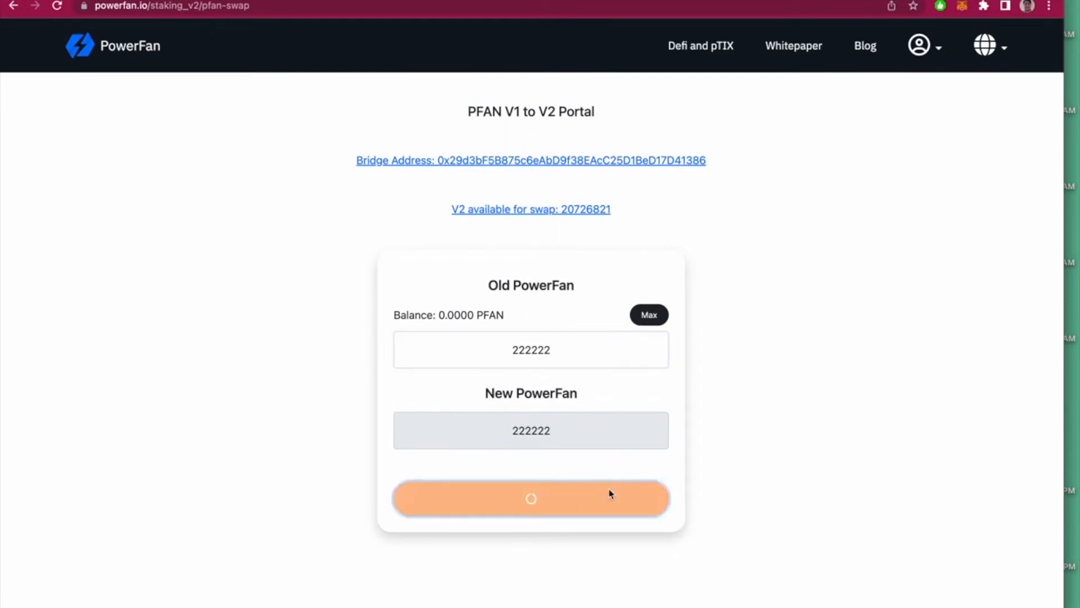
left_click(531, 498)
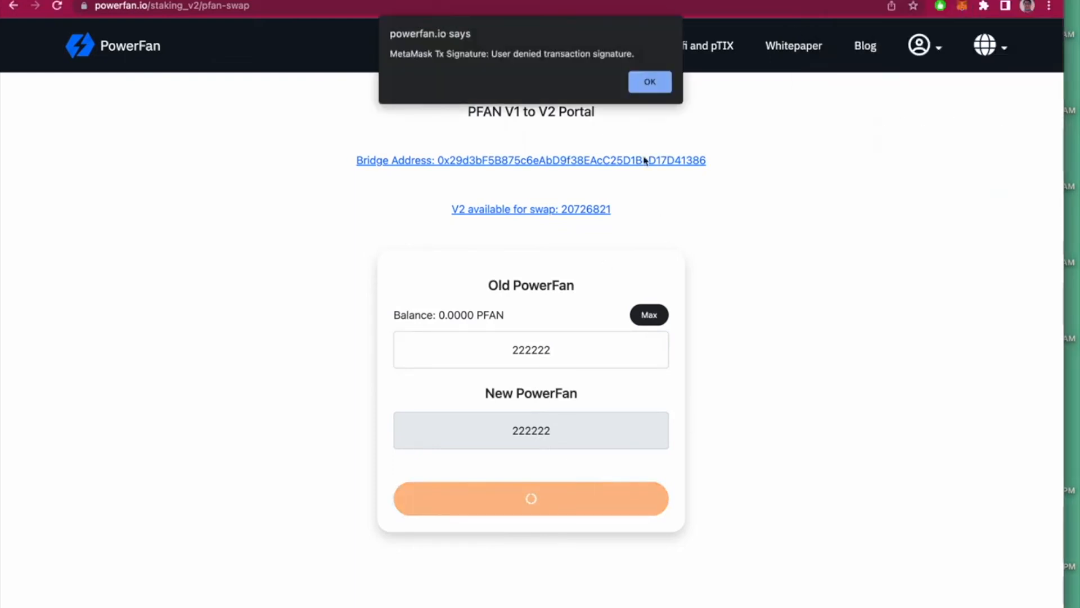
left_click(650, 81)
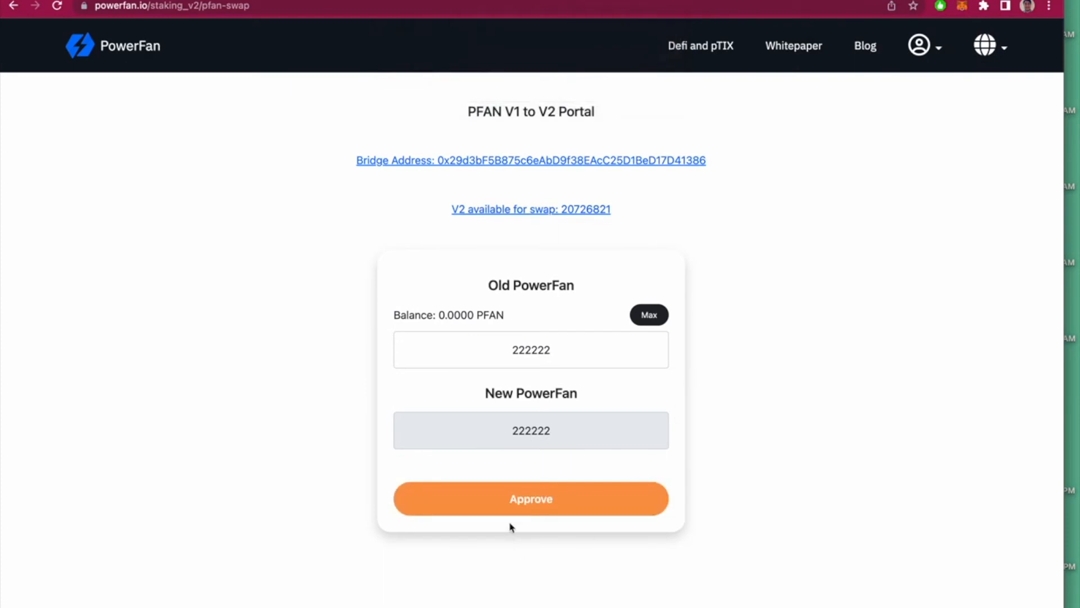
mouse_move(533, 510)
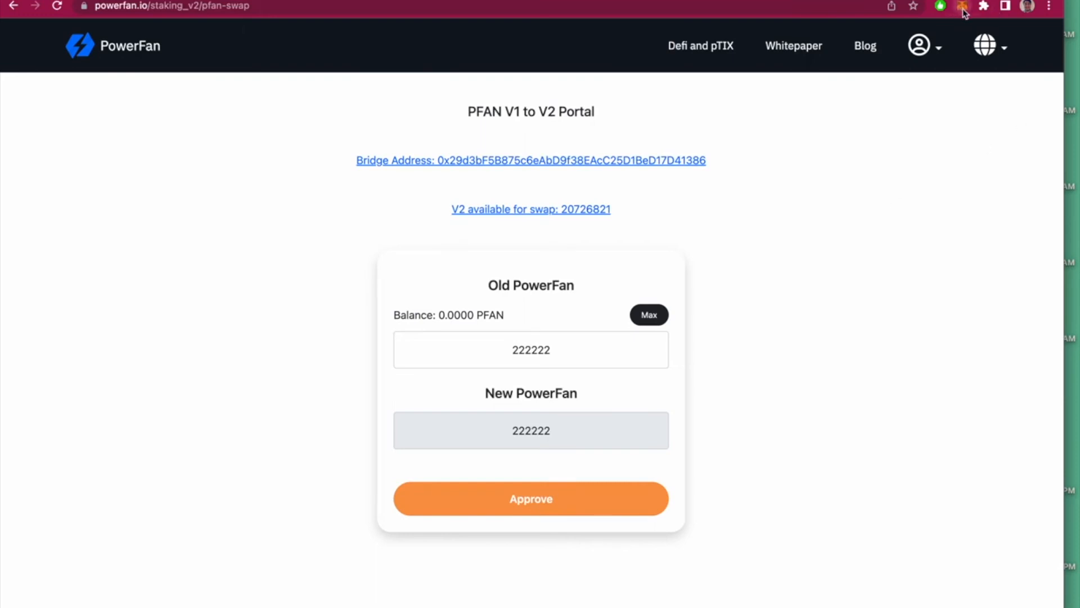
left_click(959, 7)
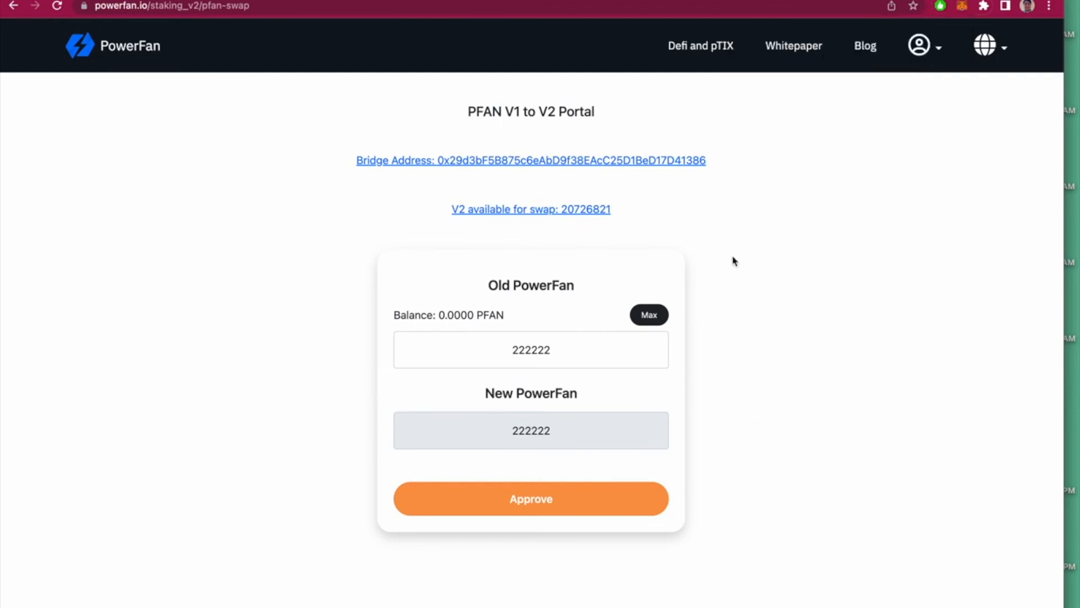
left_click(961, 8)
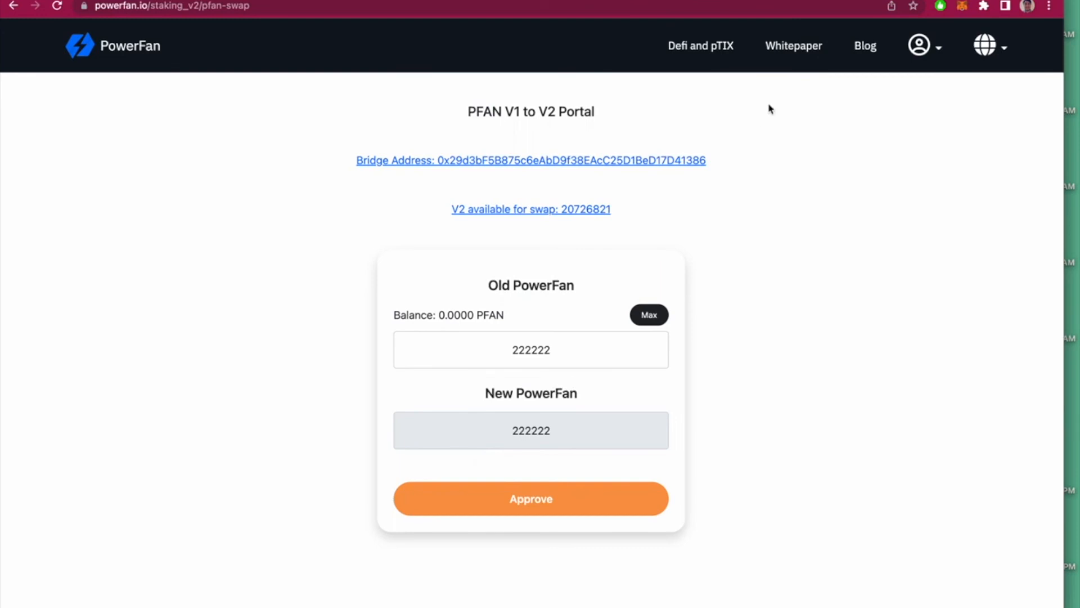
mouse_move(614, 229)
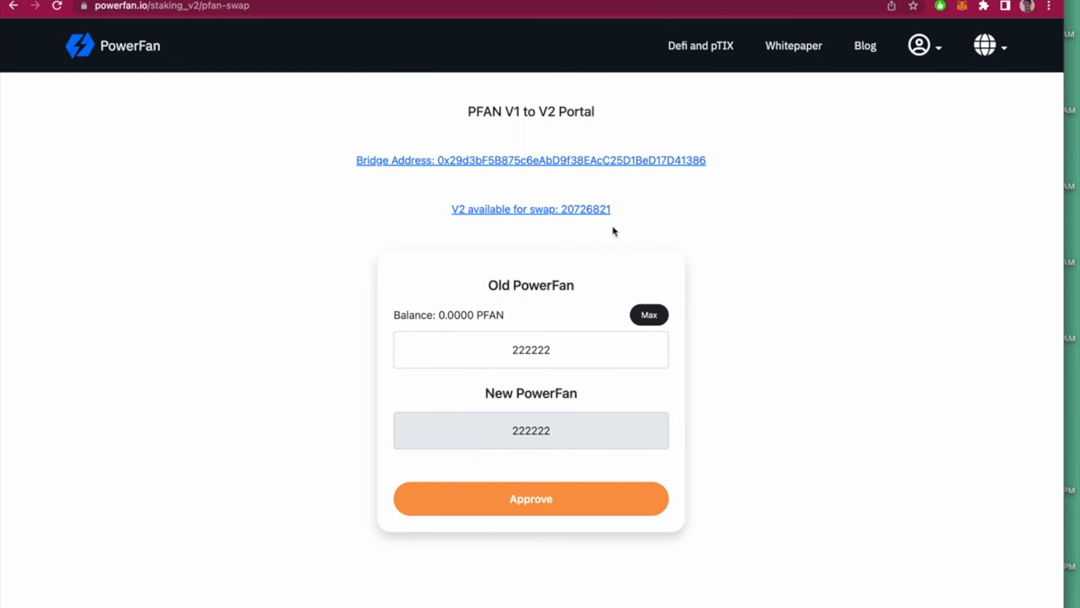